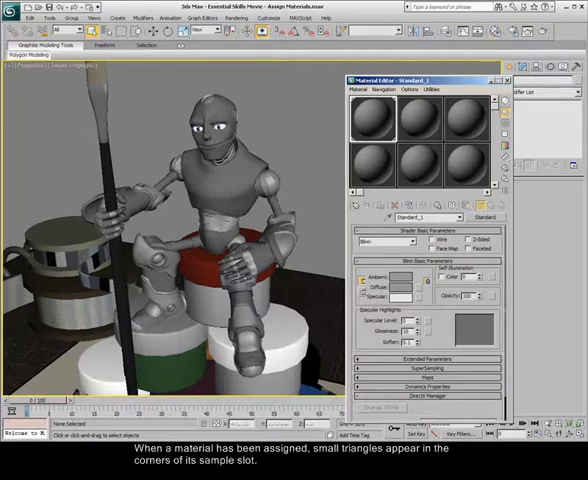
- Give the robot's main material a bluish-grey diffuse colour
left_click(371, 125)
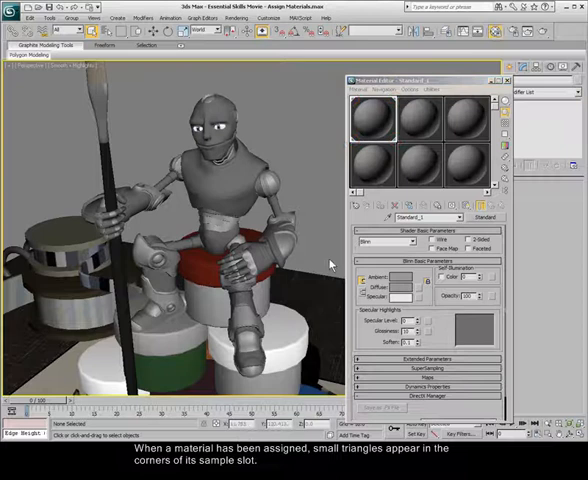
left_click(398, 286)
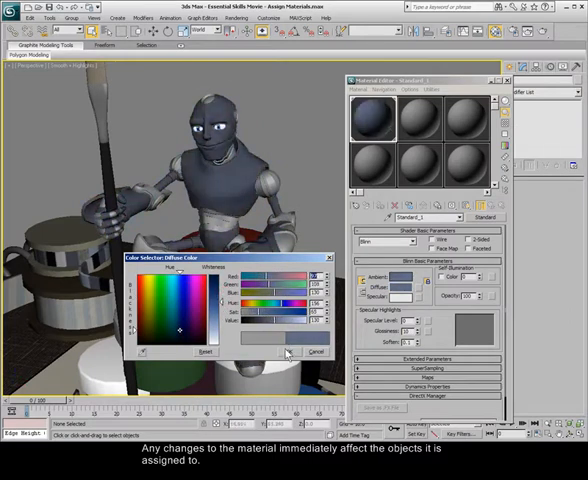
left_click(314, 350)
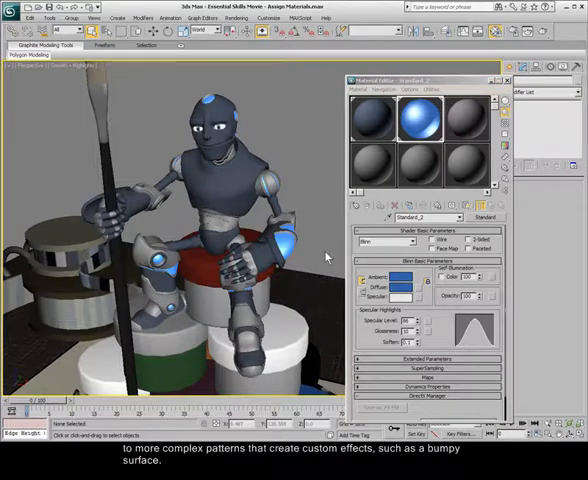
- Select the third, unused sample slot in the Material Editor
left_click(463, 119)
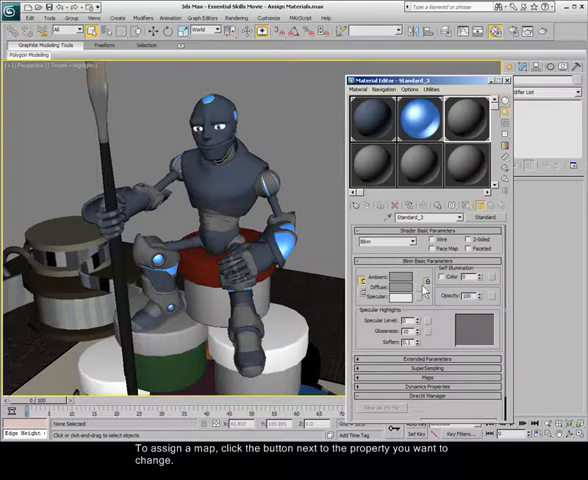
- Assign a Noise map to the third material's diffuse colour
left_click(425, 283)
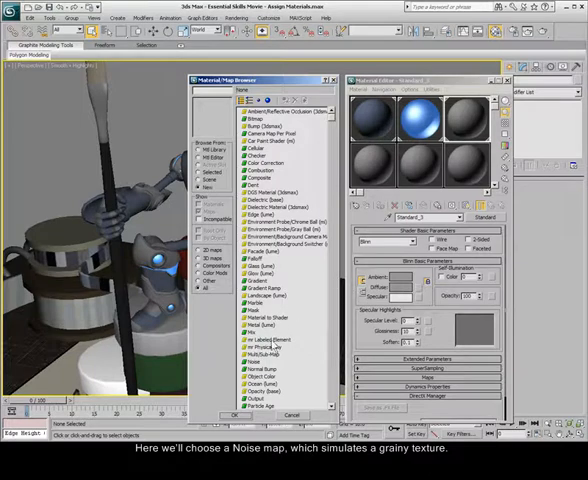
left_click(252, 362)
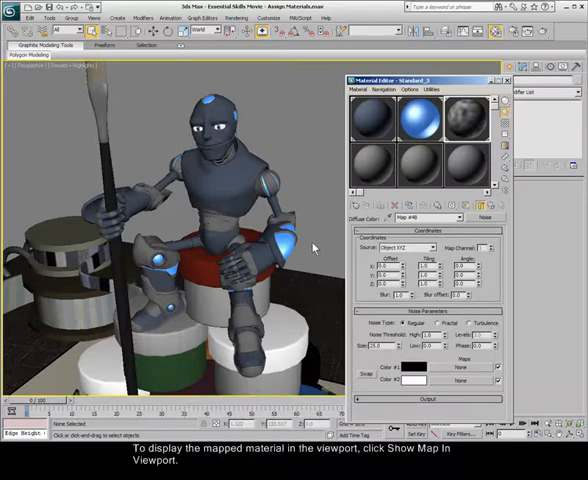
- Turn on Show Shaded Material in Viewport for the Noise-mapped material
left_click(465, 205)
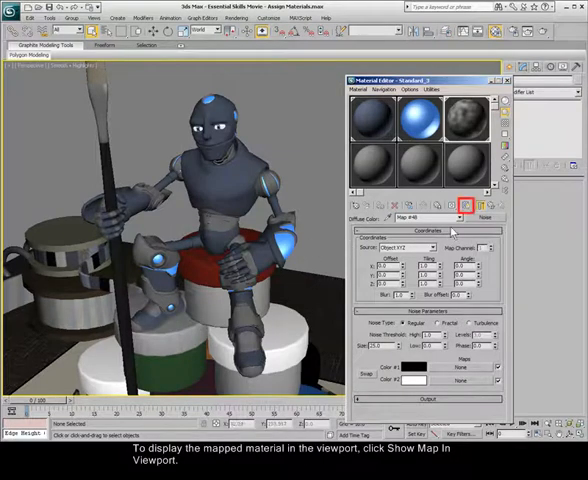
left_click(466, 205)
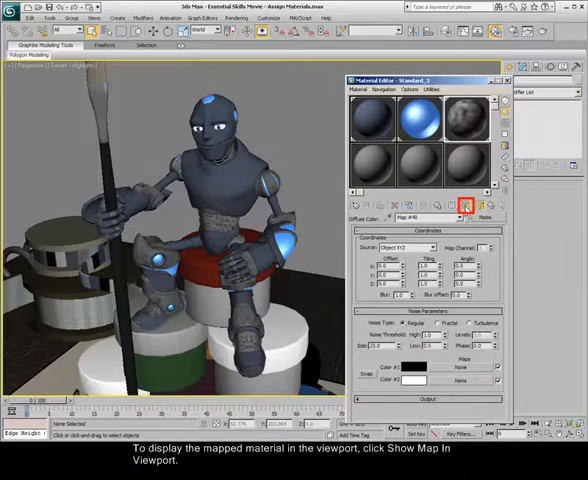